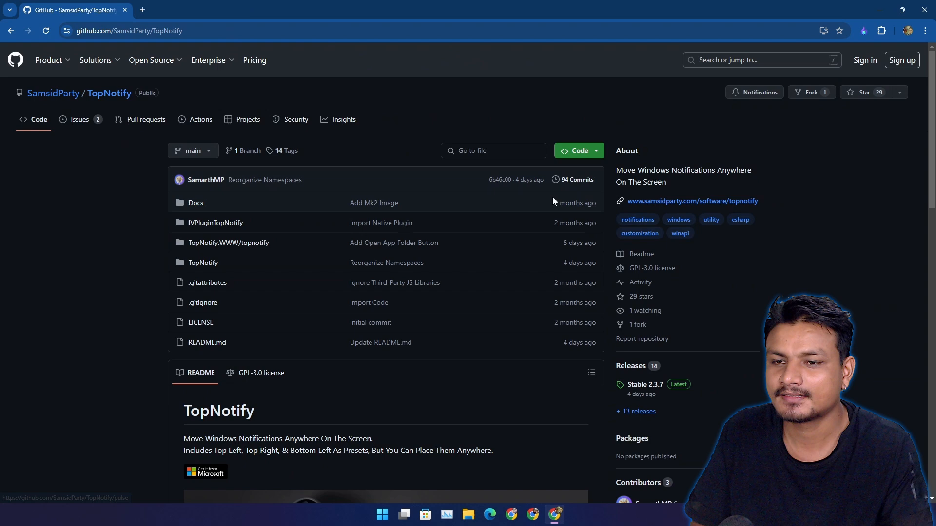
Scroll through the settings and spawn a test notification at the current position.
scroll("down", 3)
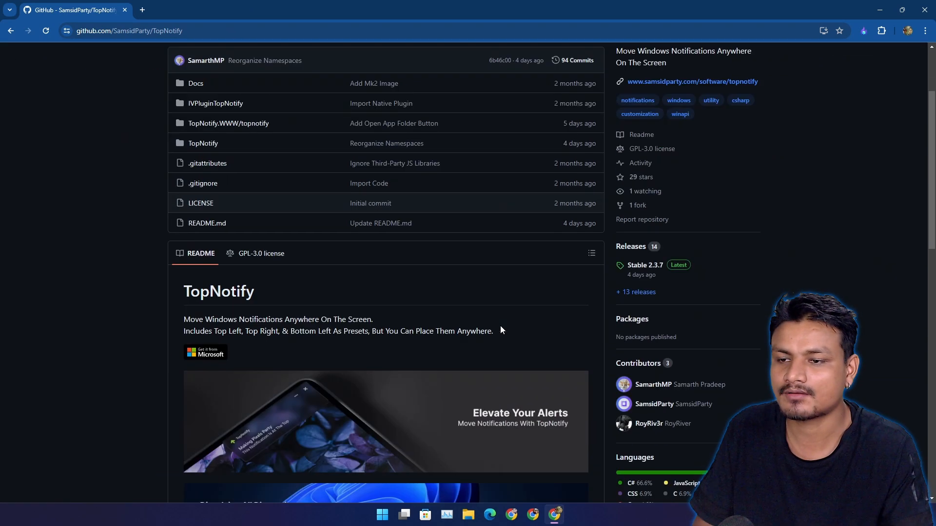
scroll("down", 3)
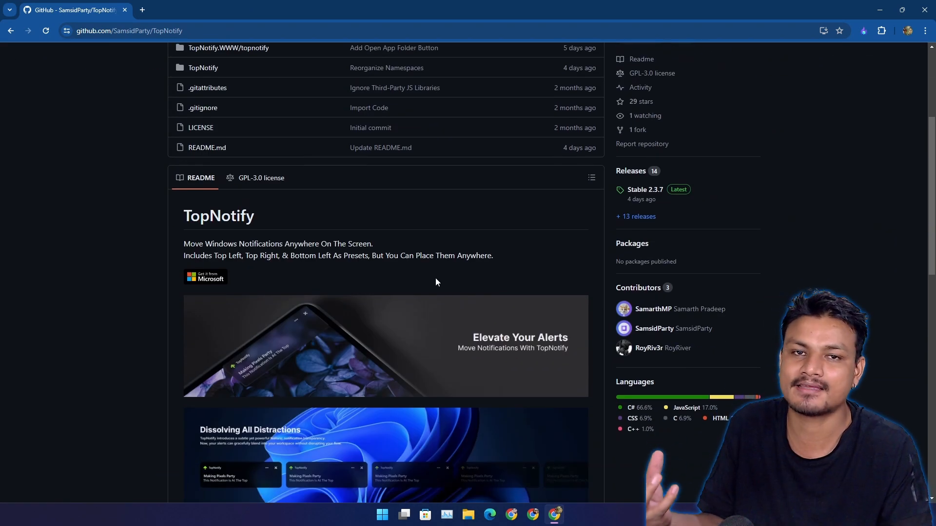
scroll("down", 3)
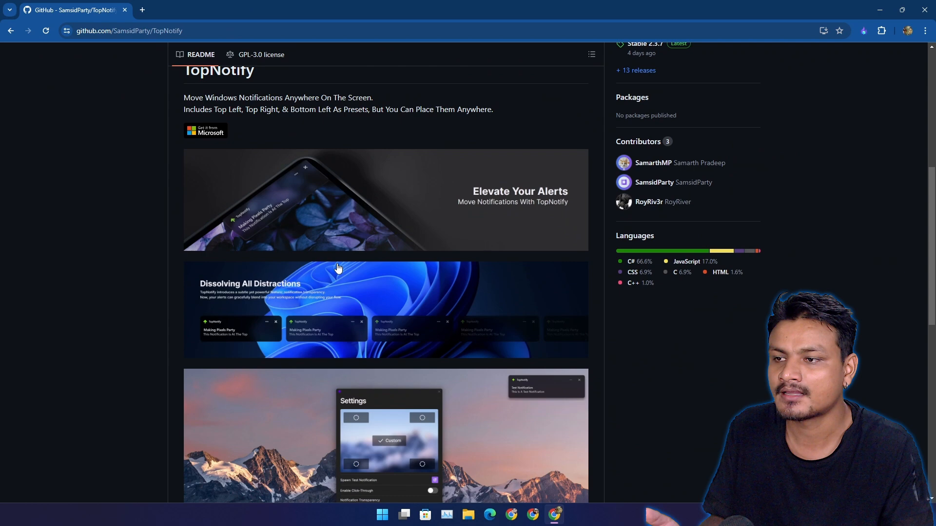
mouse_move(292, 232)
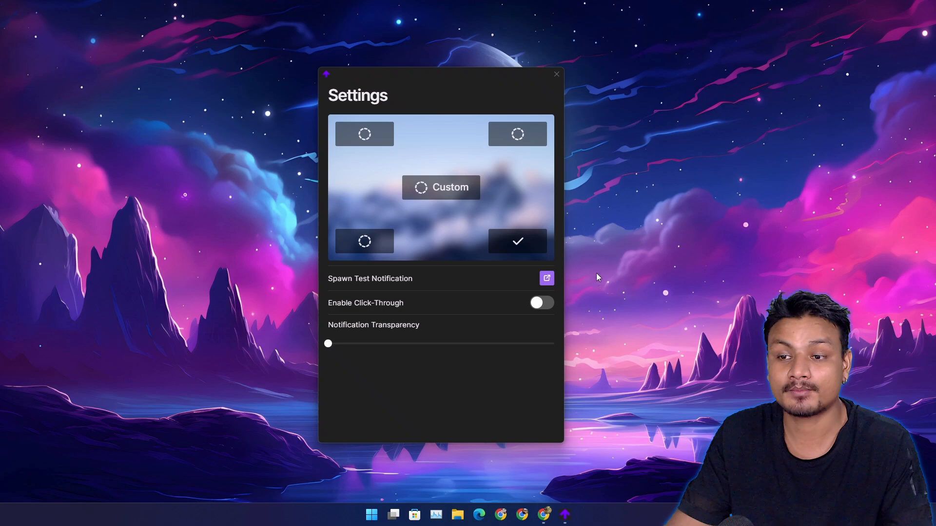
mouse_move(707, 257)
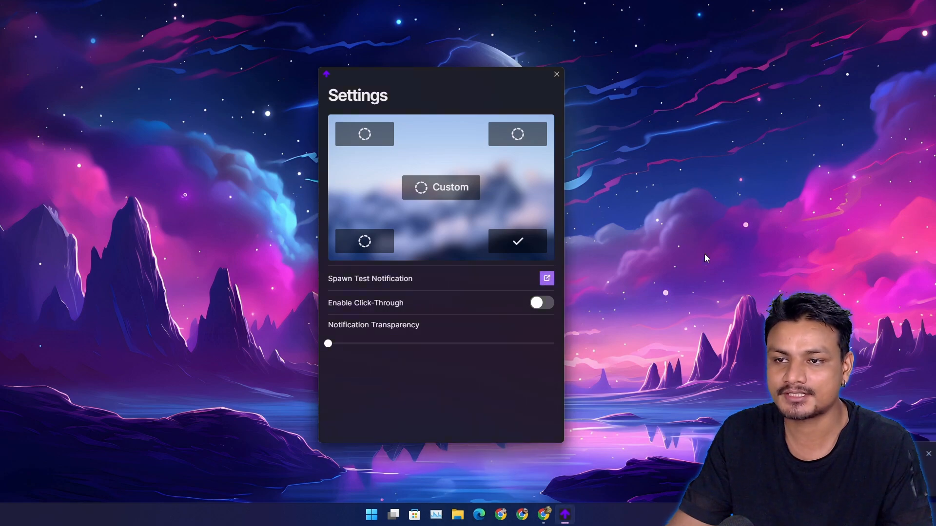
left_click(545, 277)
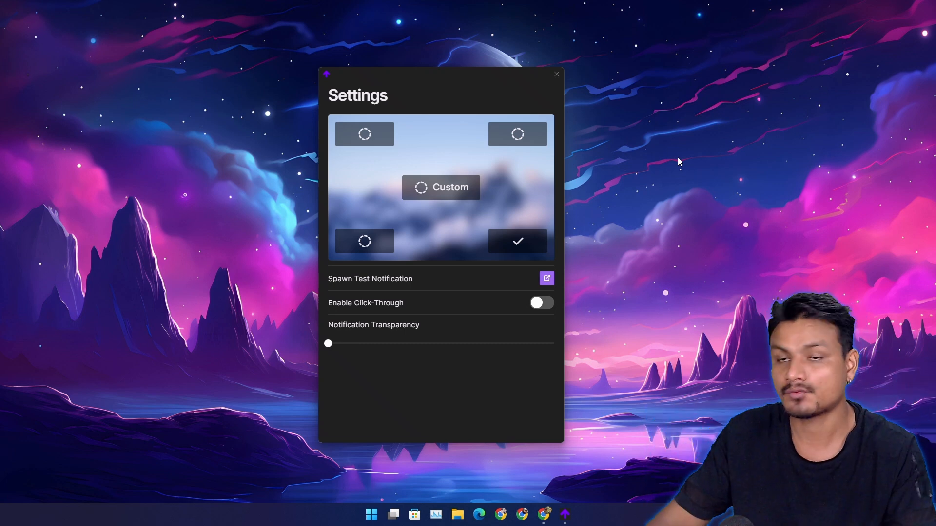
mouse_move(517, 141)
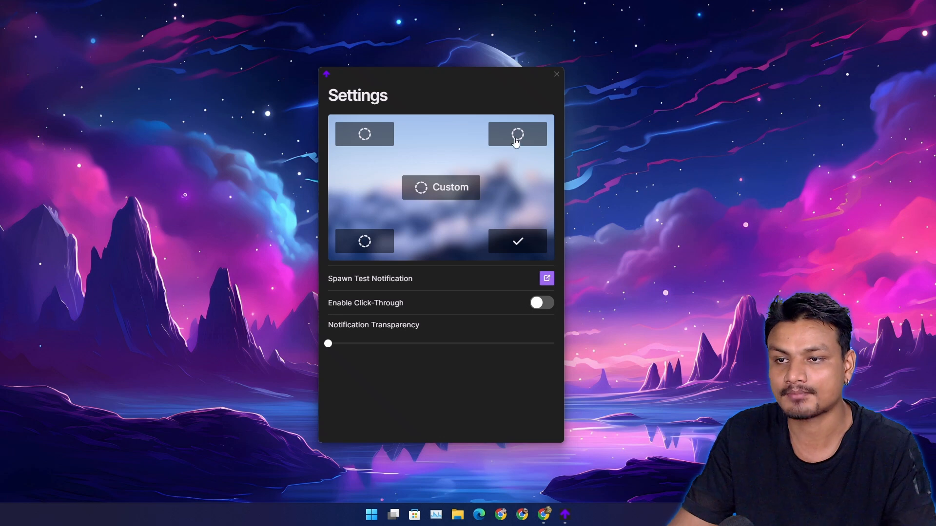
mouse_move(442, 194)
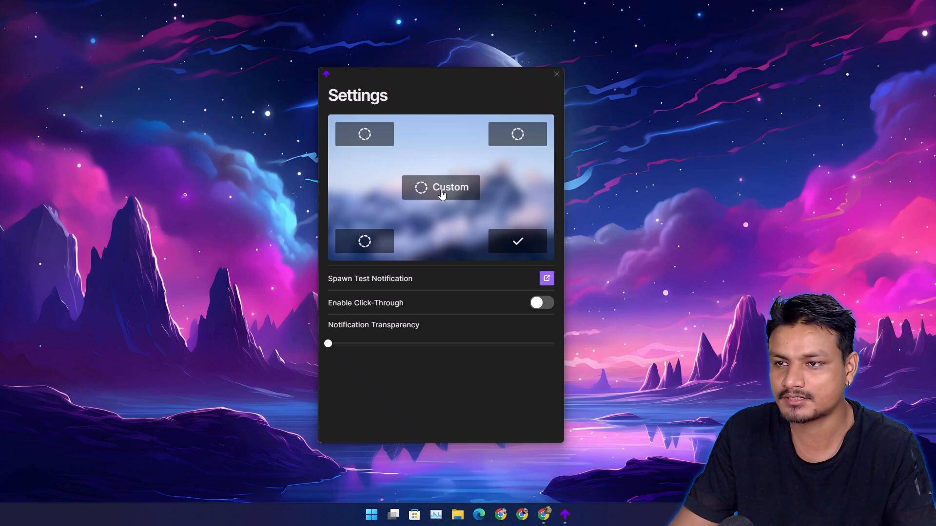
mouse_move(485, 163)
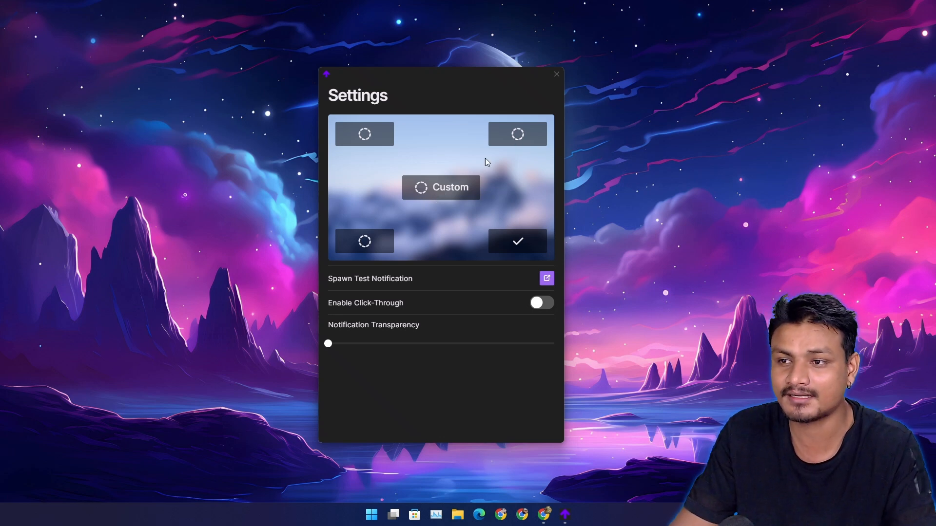
mouse_move(525, 132)
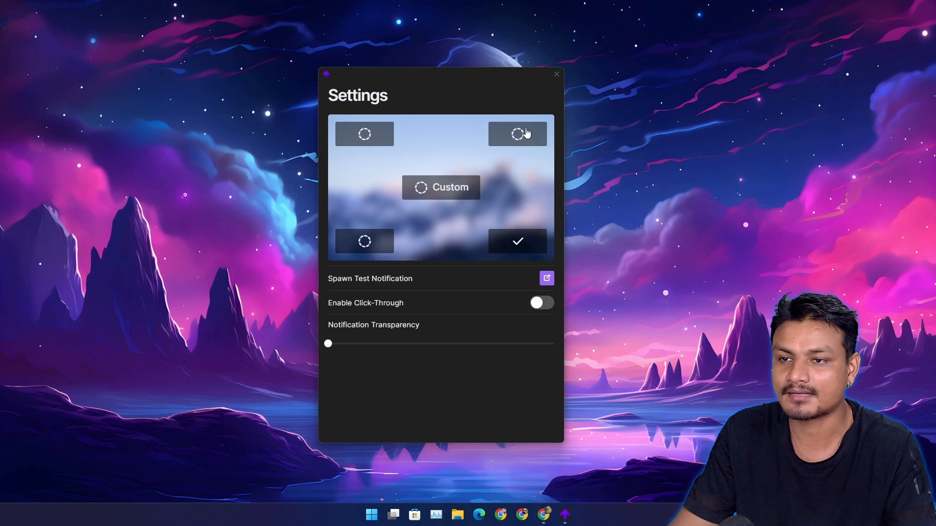
Place notifications top-right, preview a test notification there, then switch to bottom-left.
left_click(517, 133)
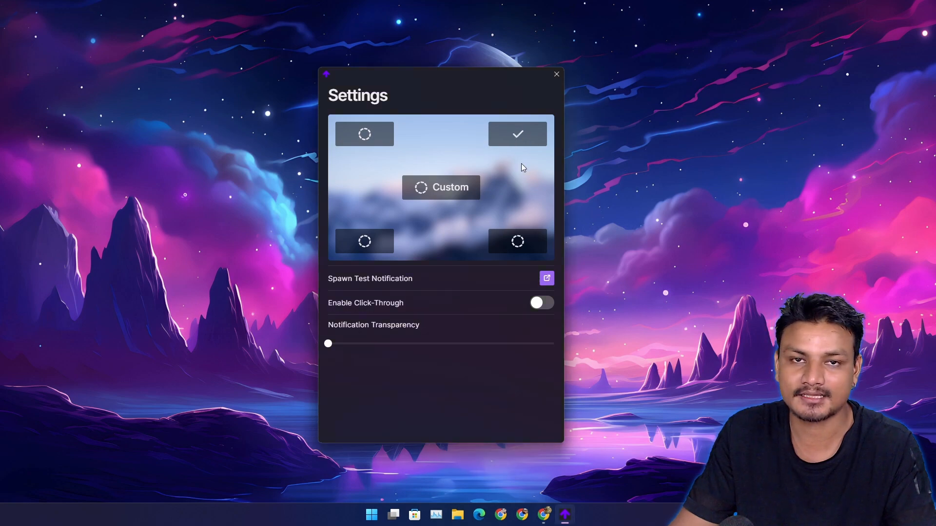
left_click(546, 278)
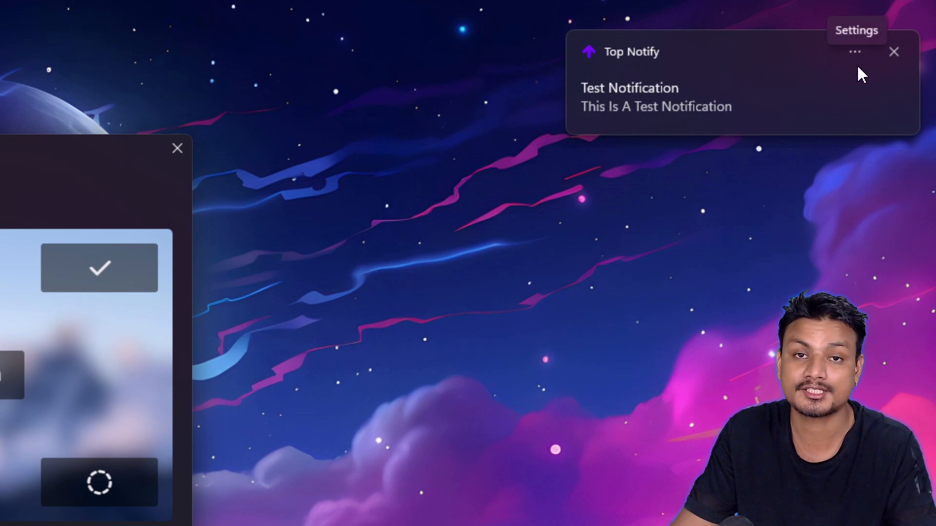
left_click(856, 31)
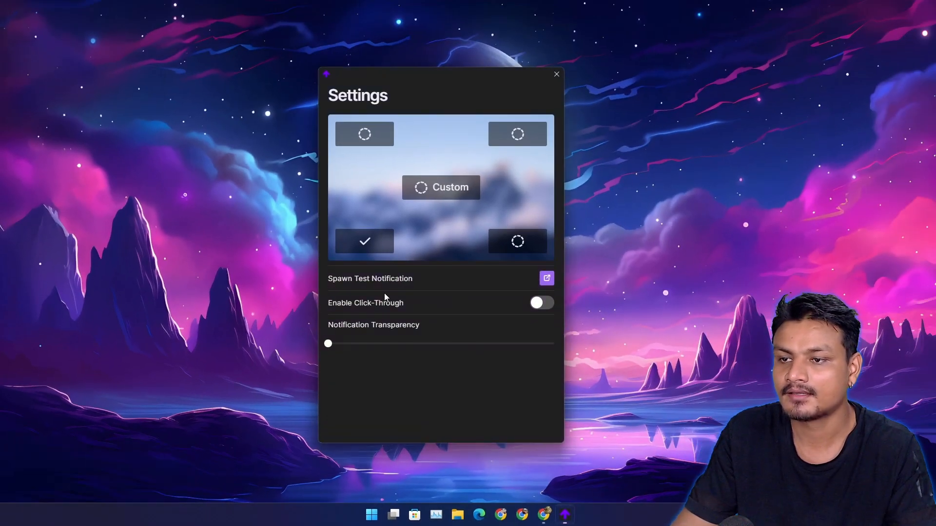
Choose a custom top-centre position, preview a test notification there and dismiss it.
left_click(441, 187)
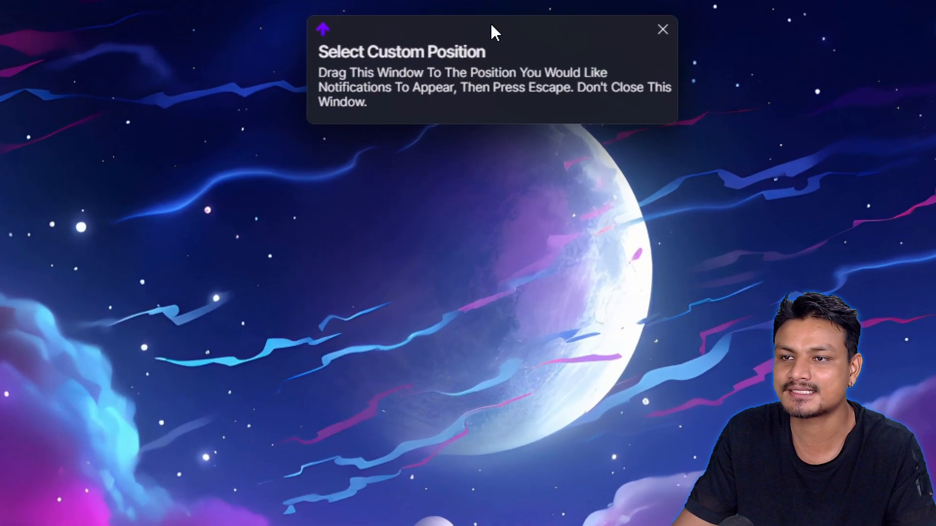
mouse_move(565, 62)
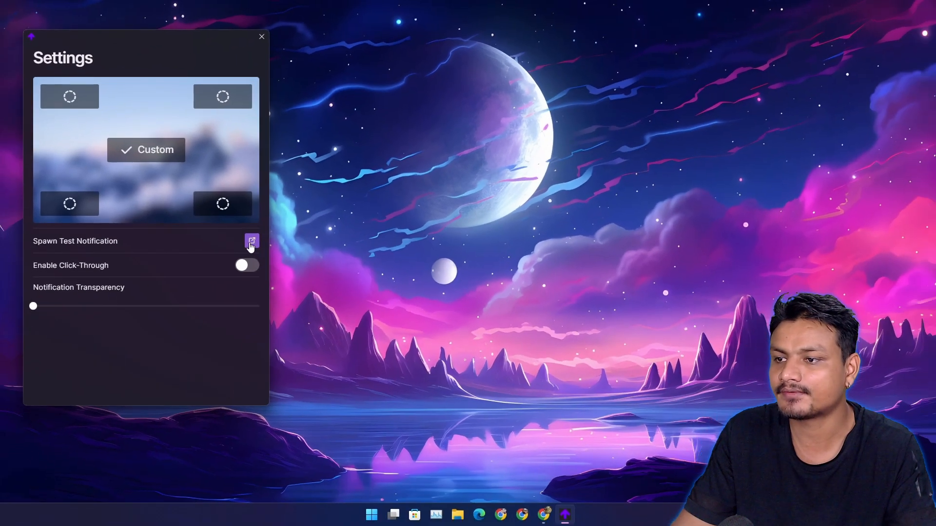
left_click(251, 242)
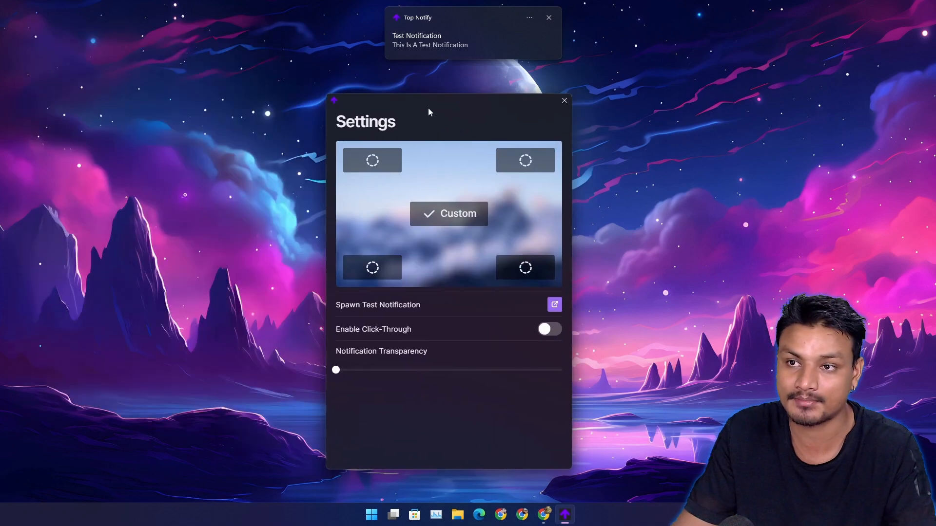
left_click(546, 18)
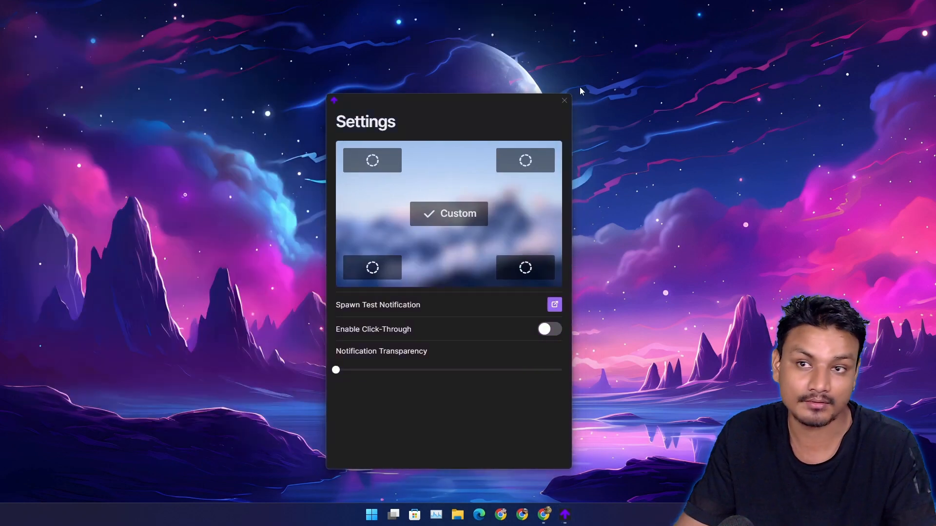
mouse_move(601, 176)
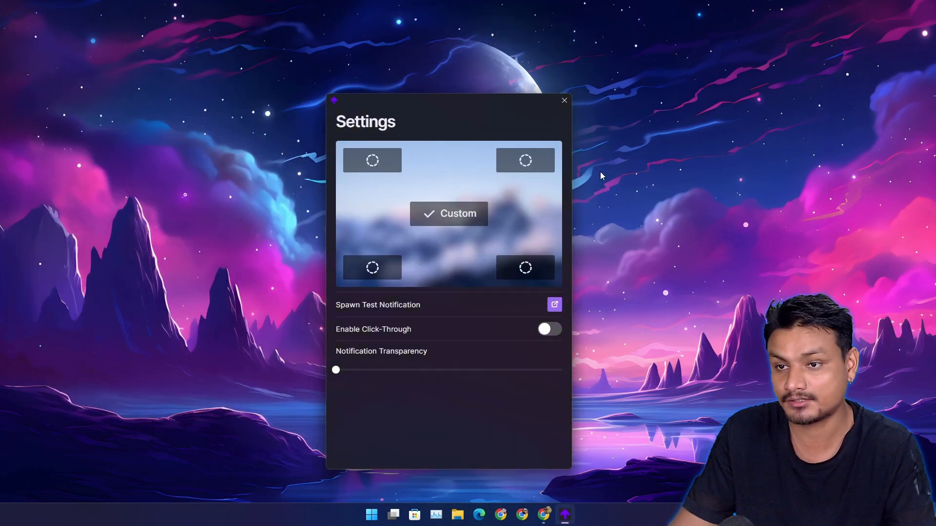
left_click(525, 160)
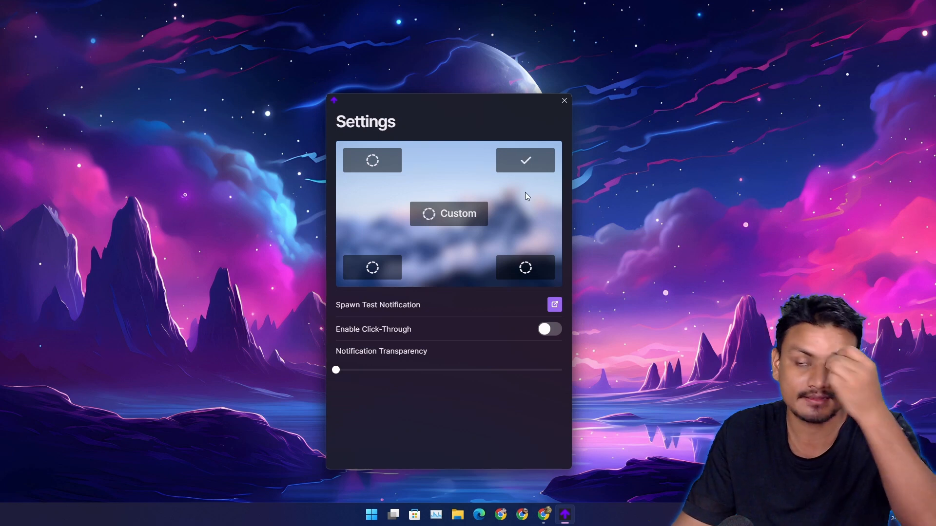
mouse_move(621, 208)
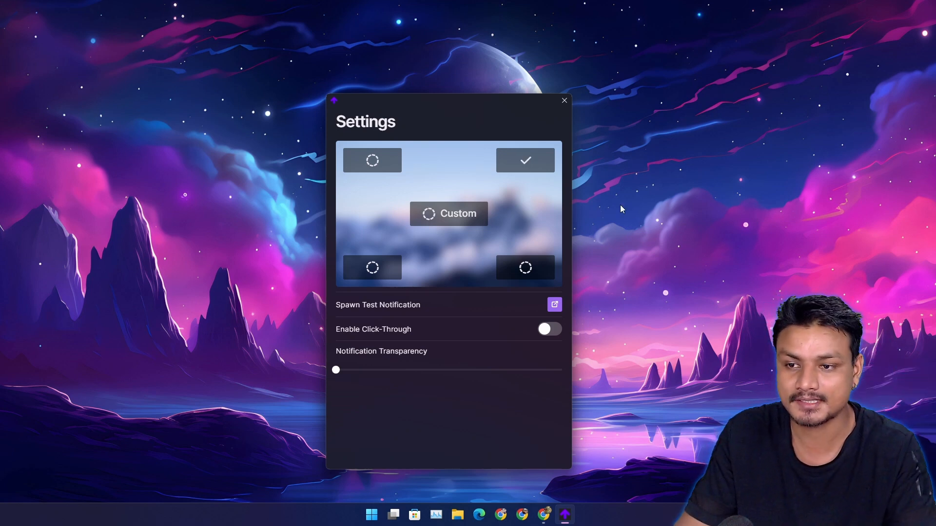
left_click(554, 305)
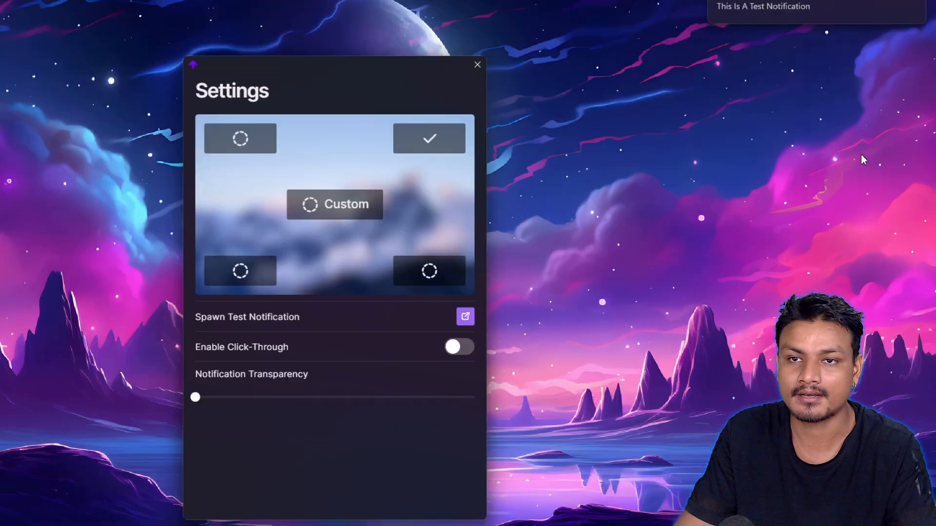
left_click(464, 316)
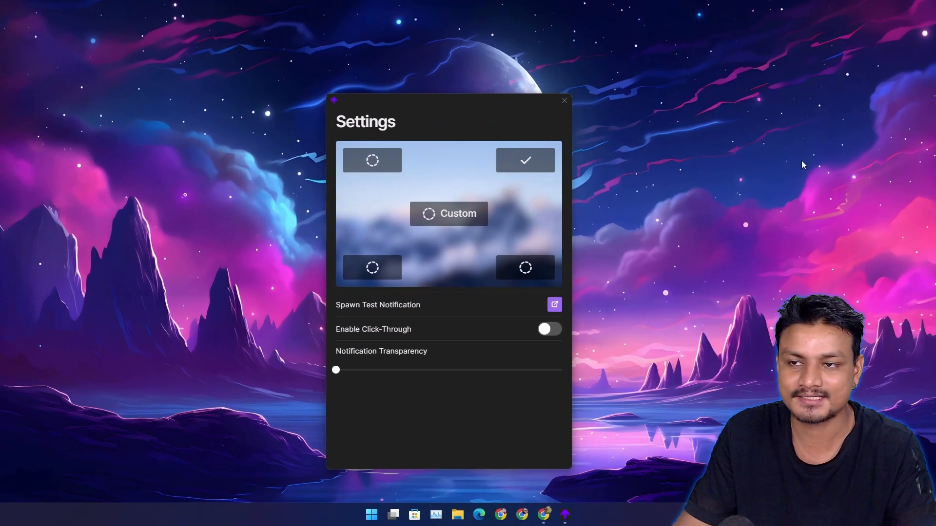
mouse_move(875, 53)
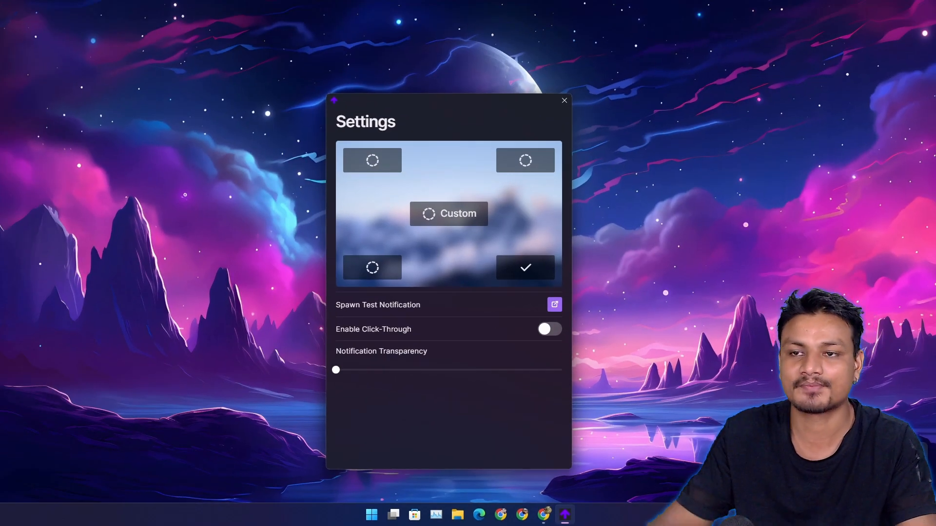
left_click(554, 304)
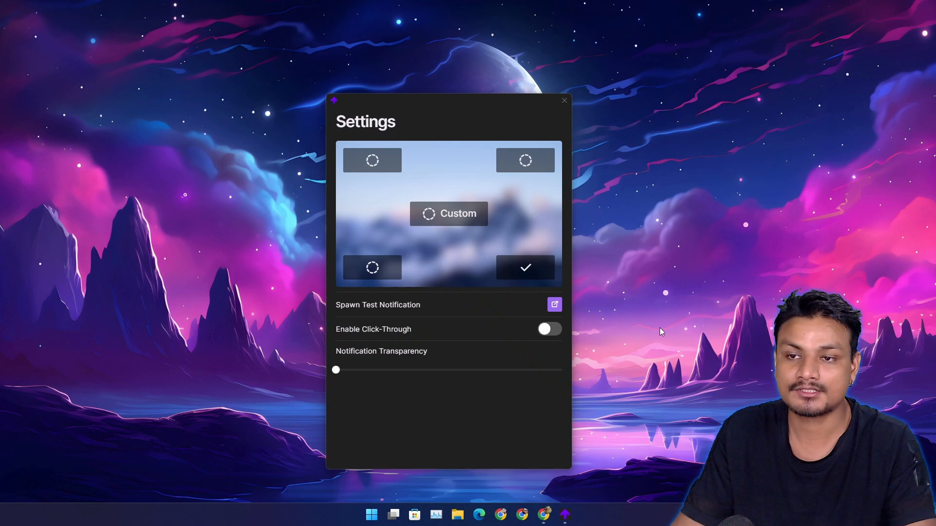
mouse_move(655, 333)
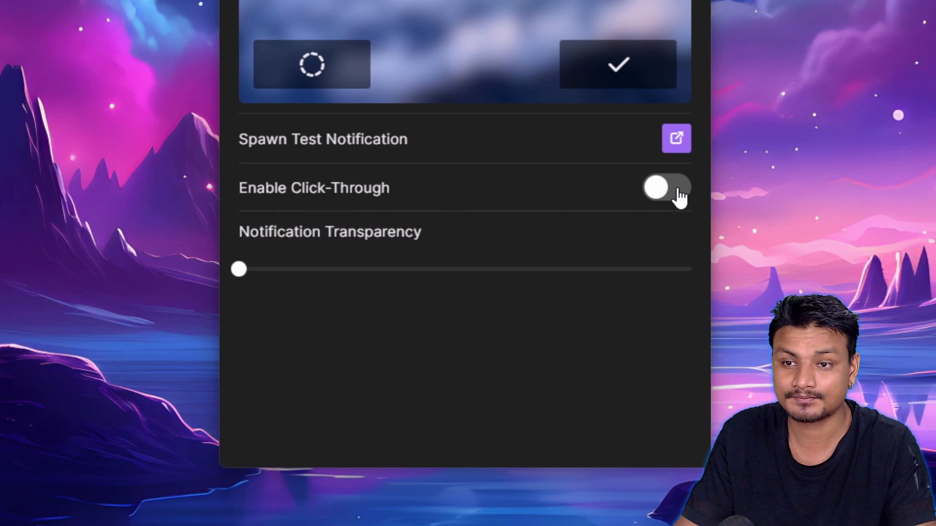
Enable click-through for notifications and accept the warning.
left_click(655, 187)
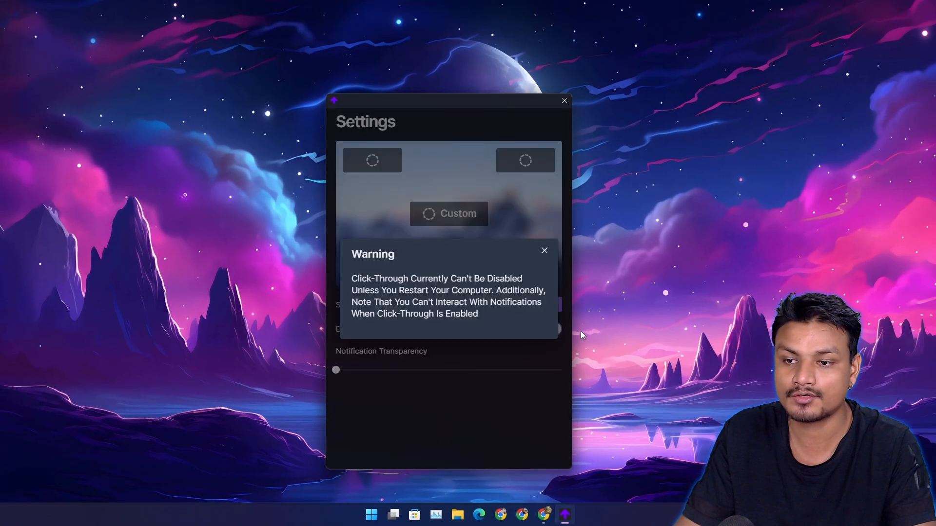
left_click(544, 251)
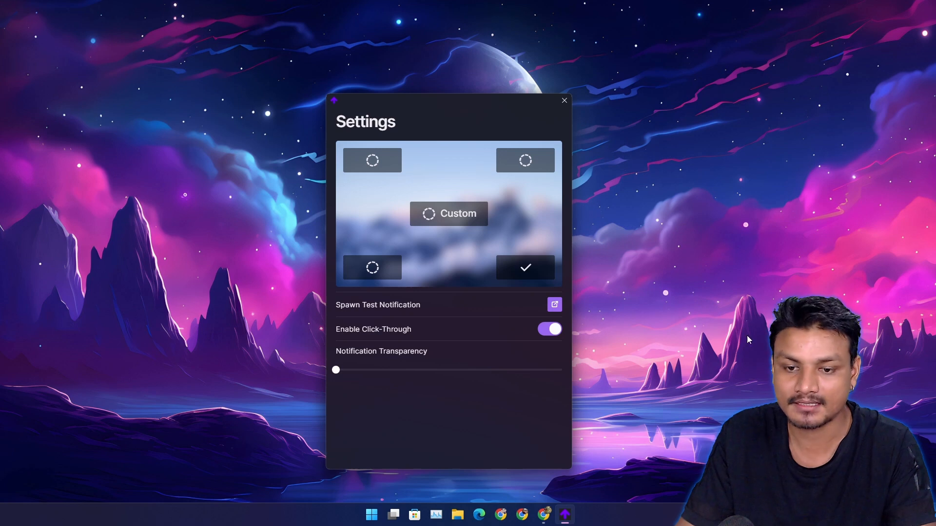
mouse_move(840, 264)
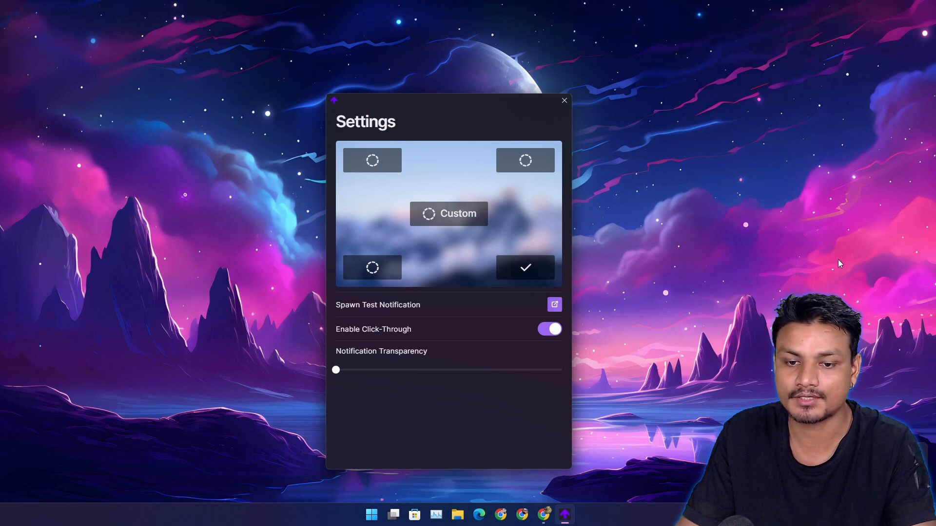
Position notifications top-right, dismiss the test toast and check the Notification Center.
left_click(553, 306)
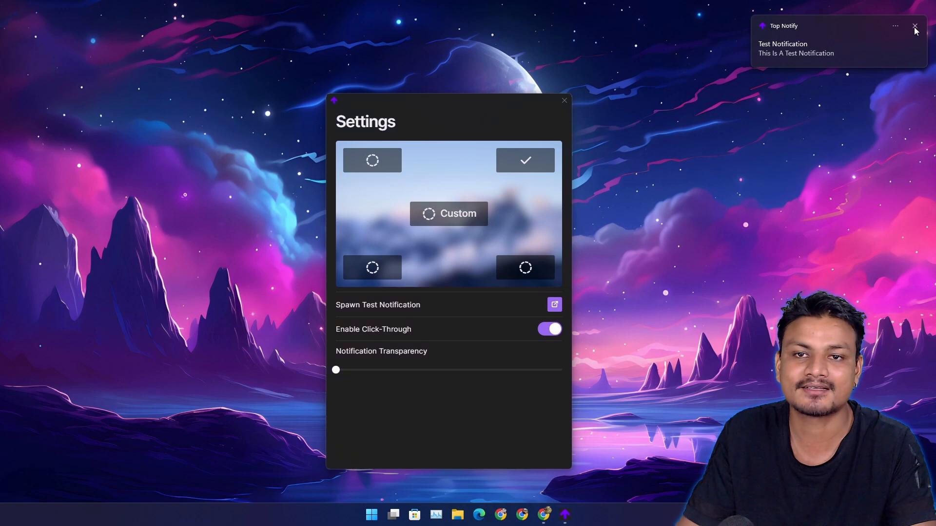
left_click(914, 27)
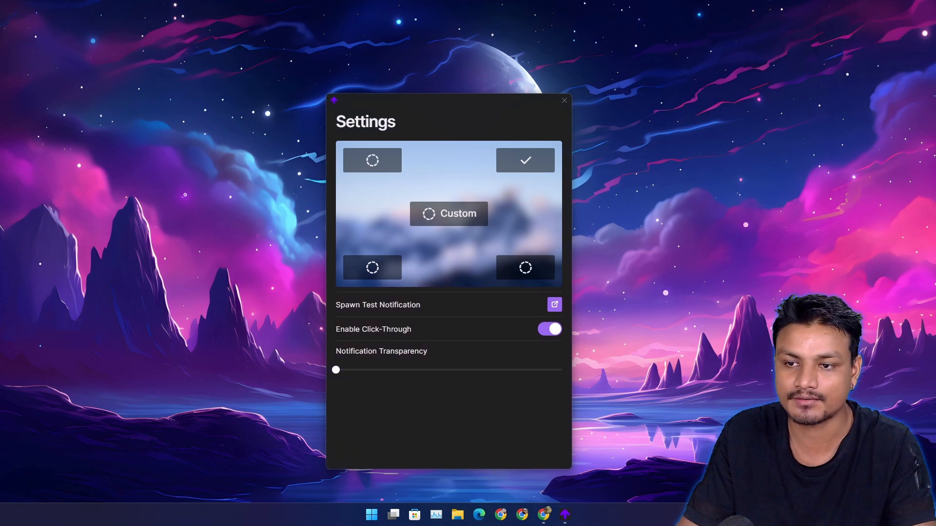
left_click(554, 304)
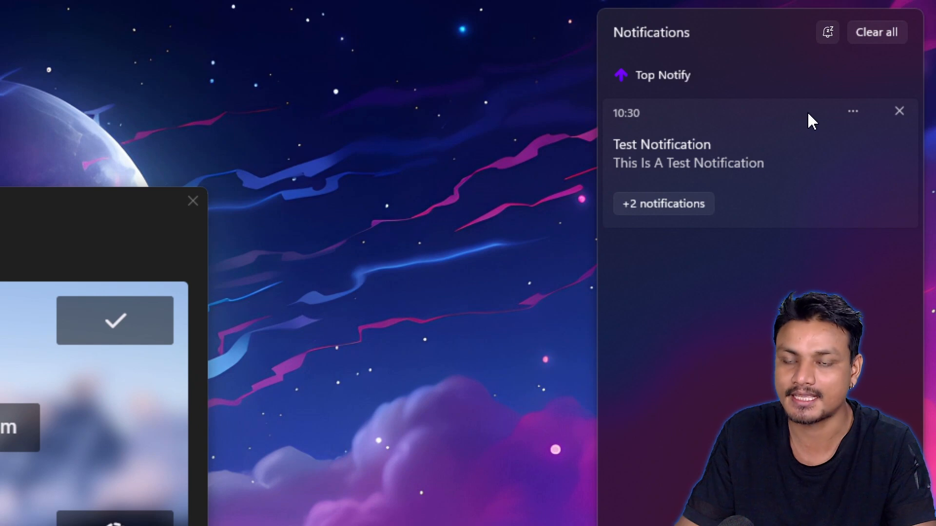
mouse_move(719, 70)
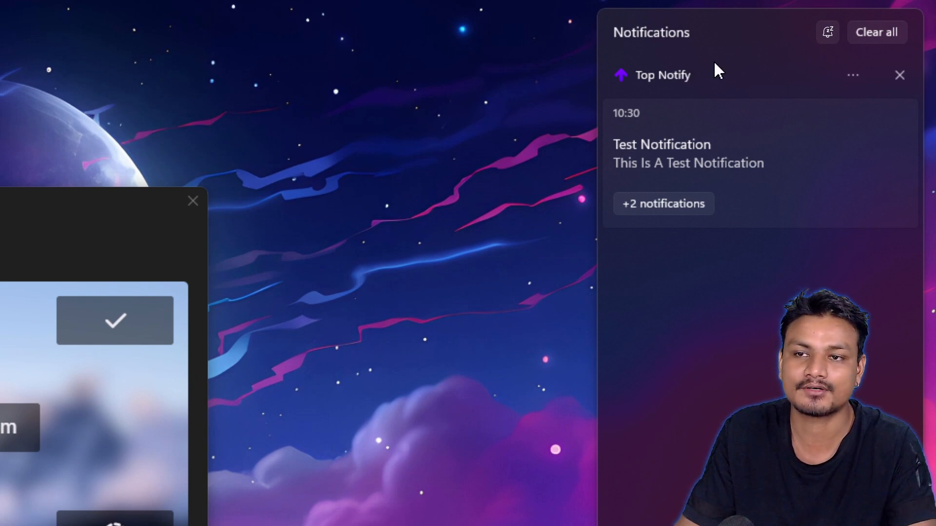
mouse_move(901, 113)
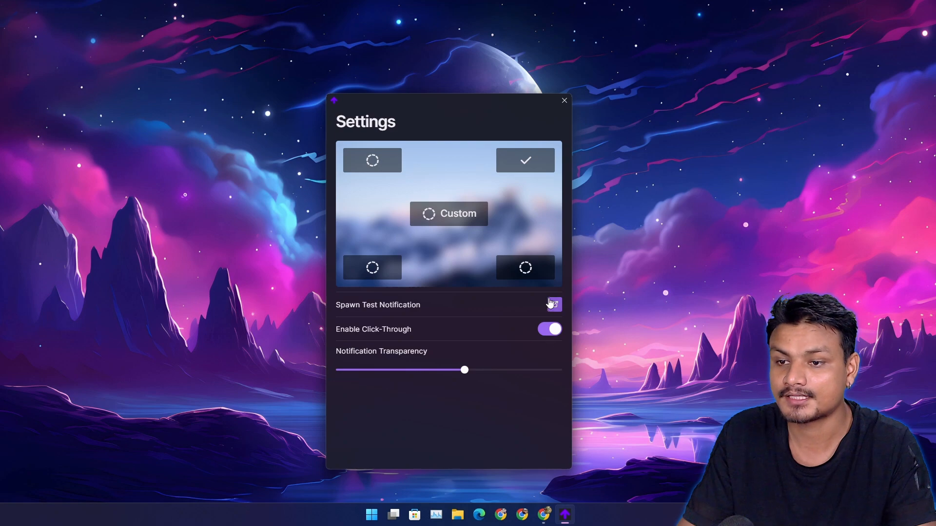
Spawn a test notification and keep the top-right position with transparency at zero.
left_click(551, 305)
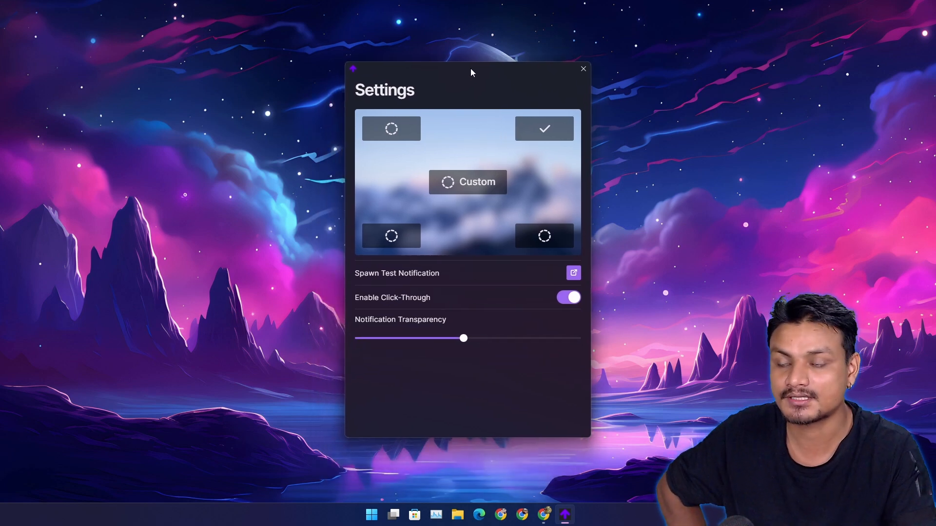
mouse_move(488, 216)
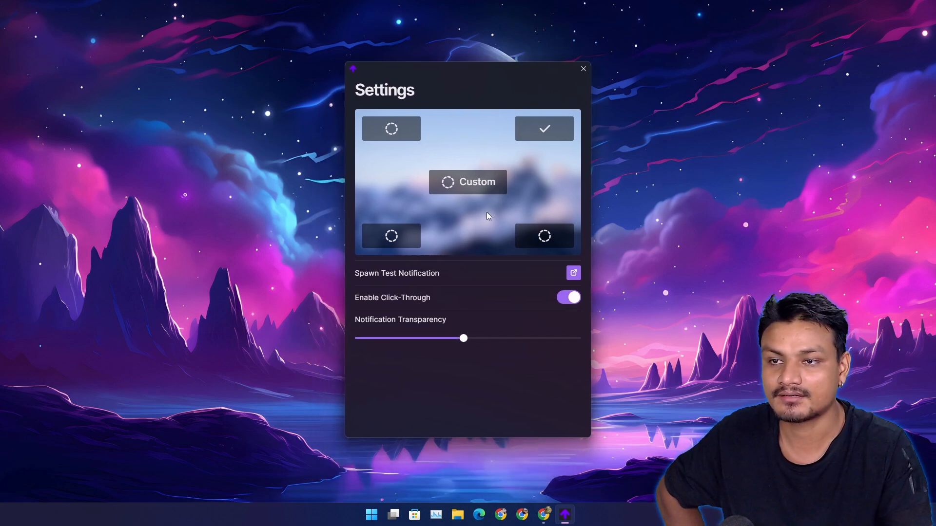
mouse_move(443, 313)
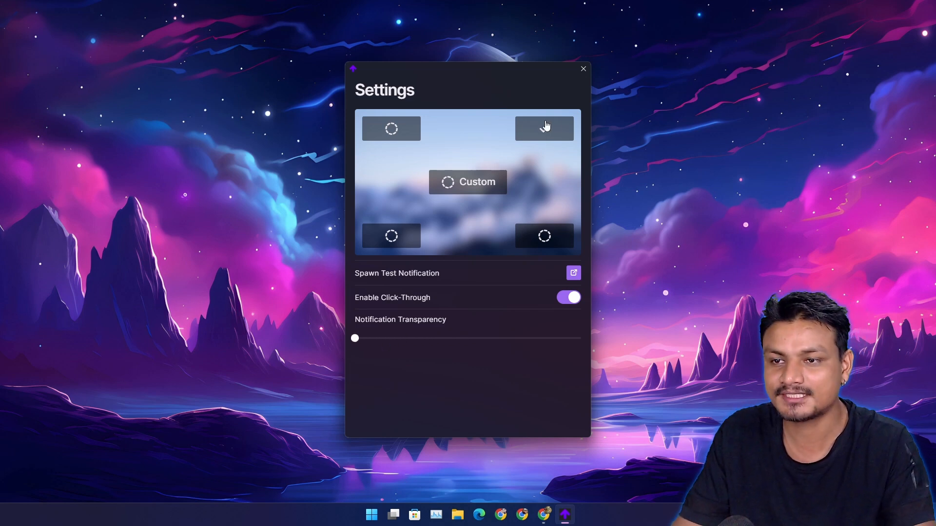
left_click(544, 129)
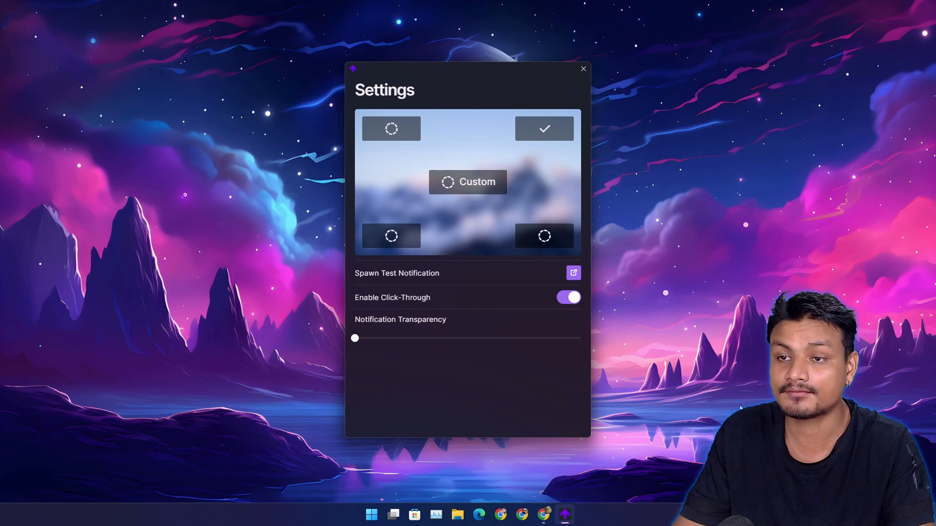
left_click(583, 69)
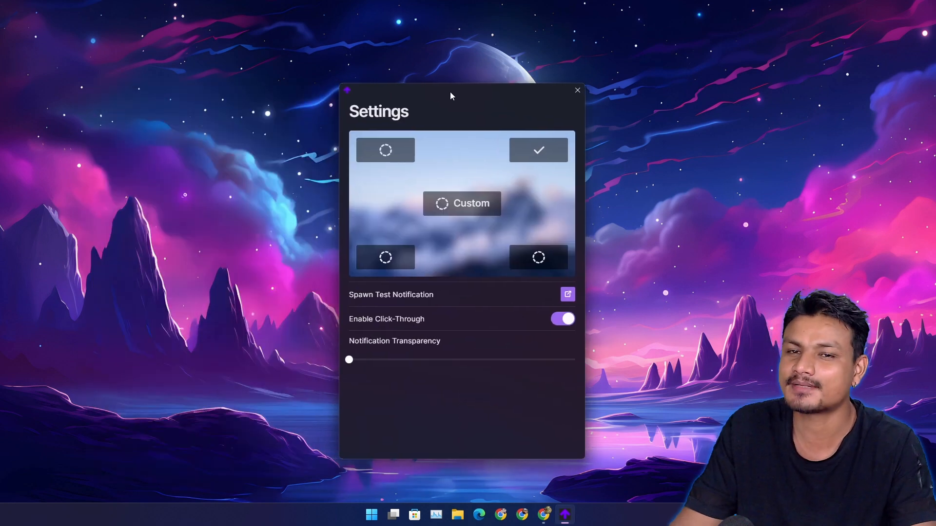
mouse_move(655, 197)
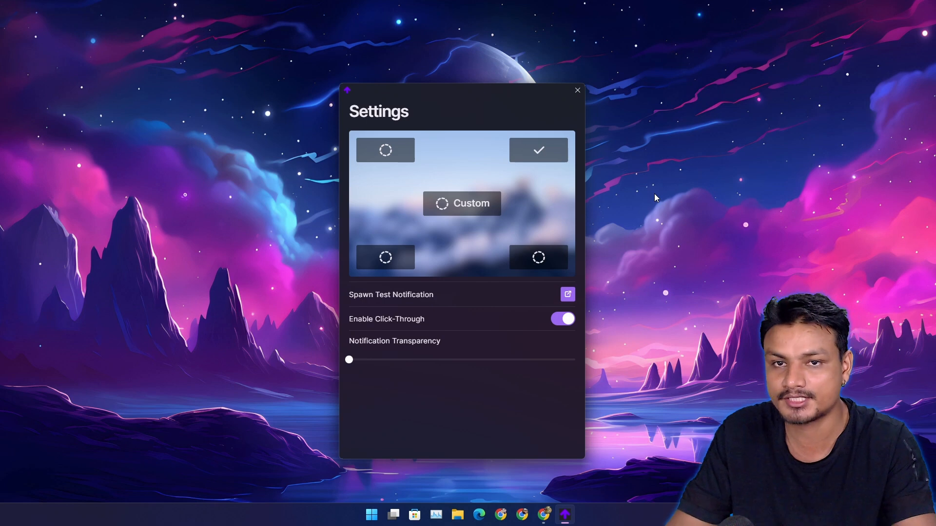
Spawn a test notification that appears top-right with zero transparency.
left_click(566, 295)
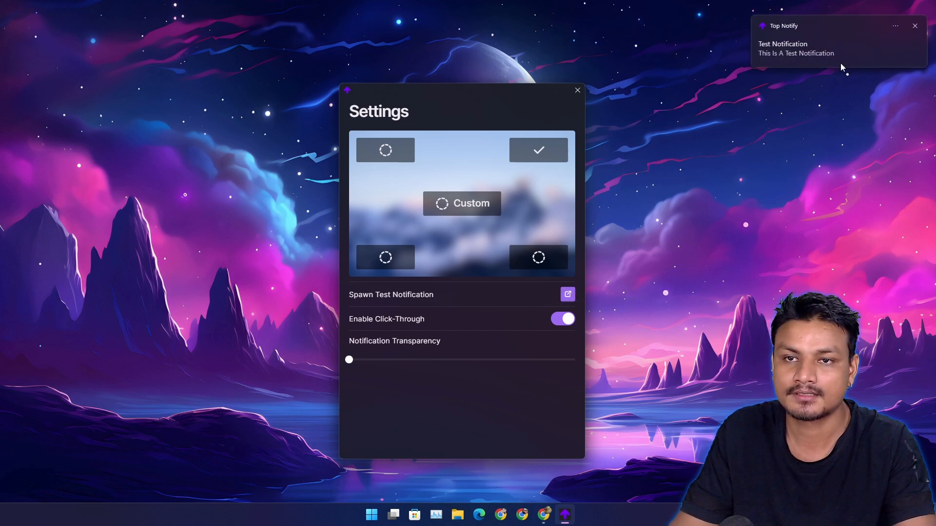
mouse_move(536, 150)
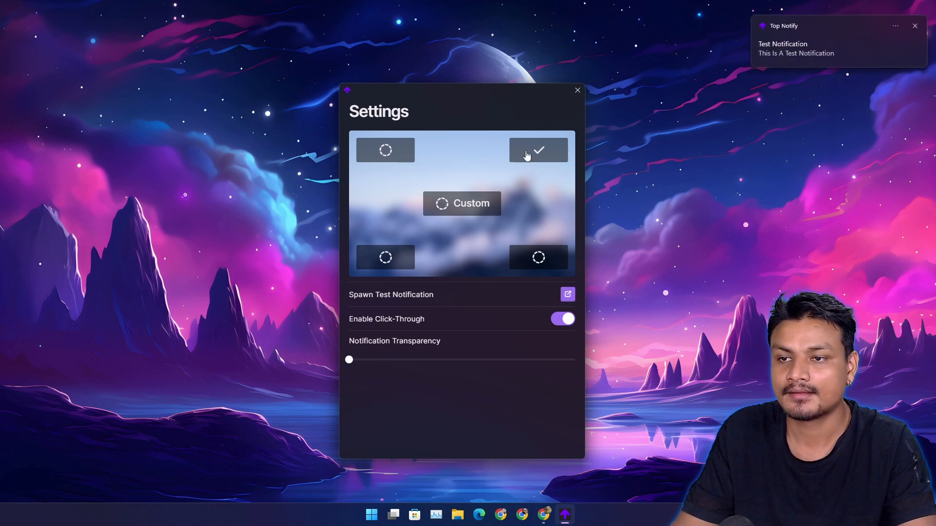
mouse_move(740, 323)
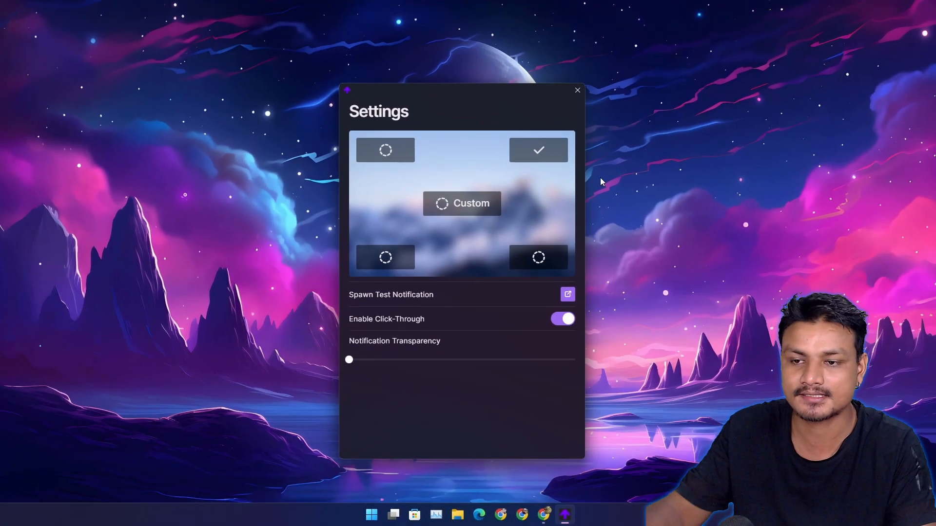
mouse_move(767, 360)
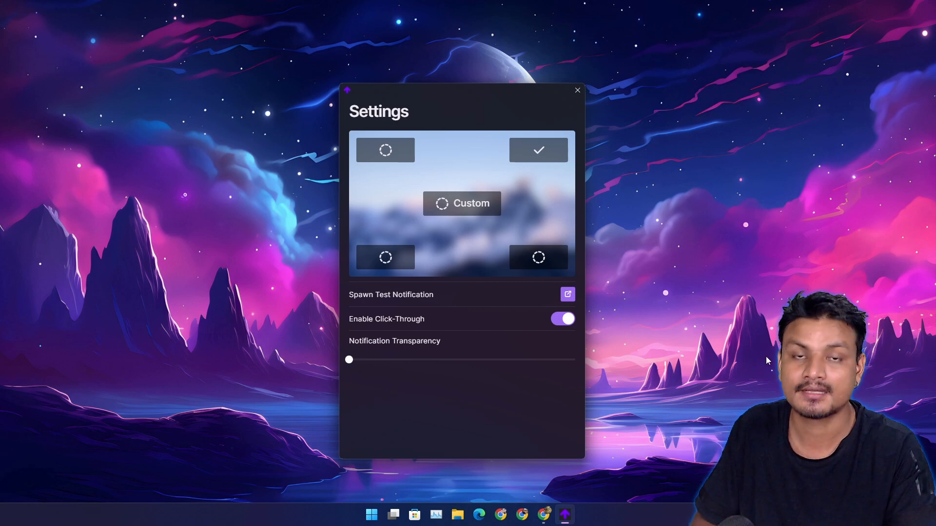
mouse_move(724, 317)
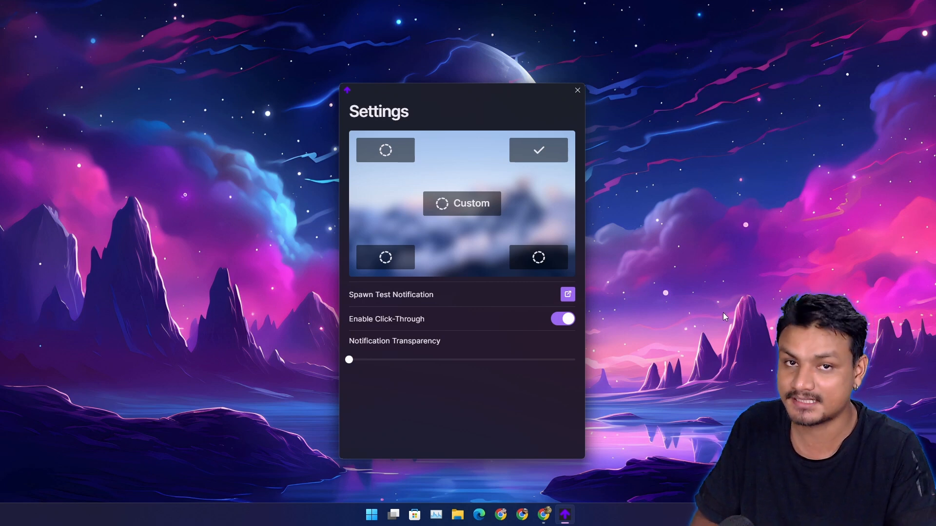